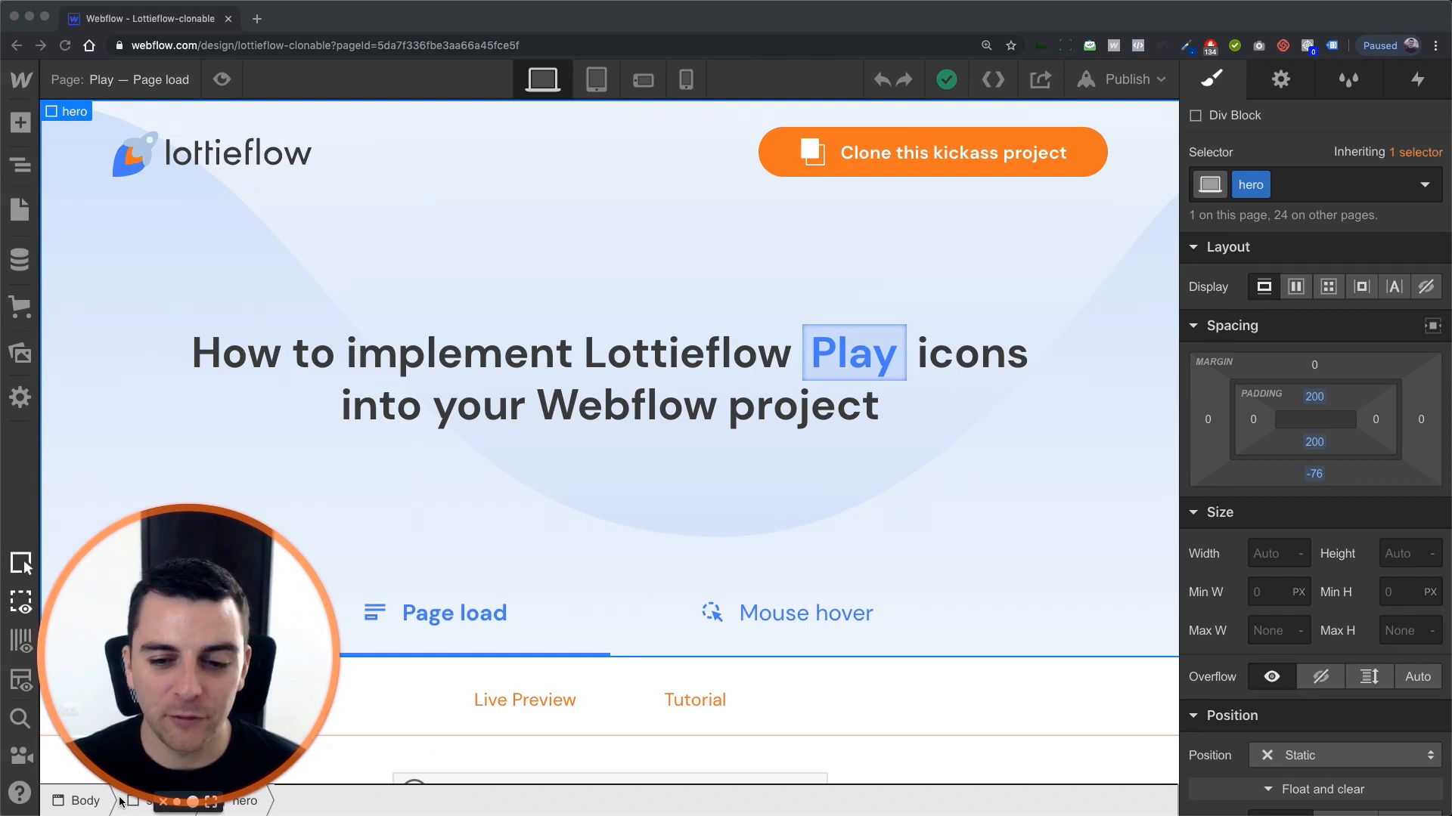
Scroll the previewed page down to the Page load section's live play icon demo.
{"action": "scroll", "scroll_direction": "down", "scroll_amount": 3}
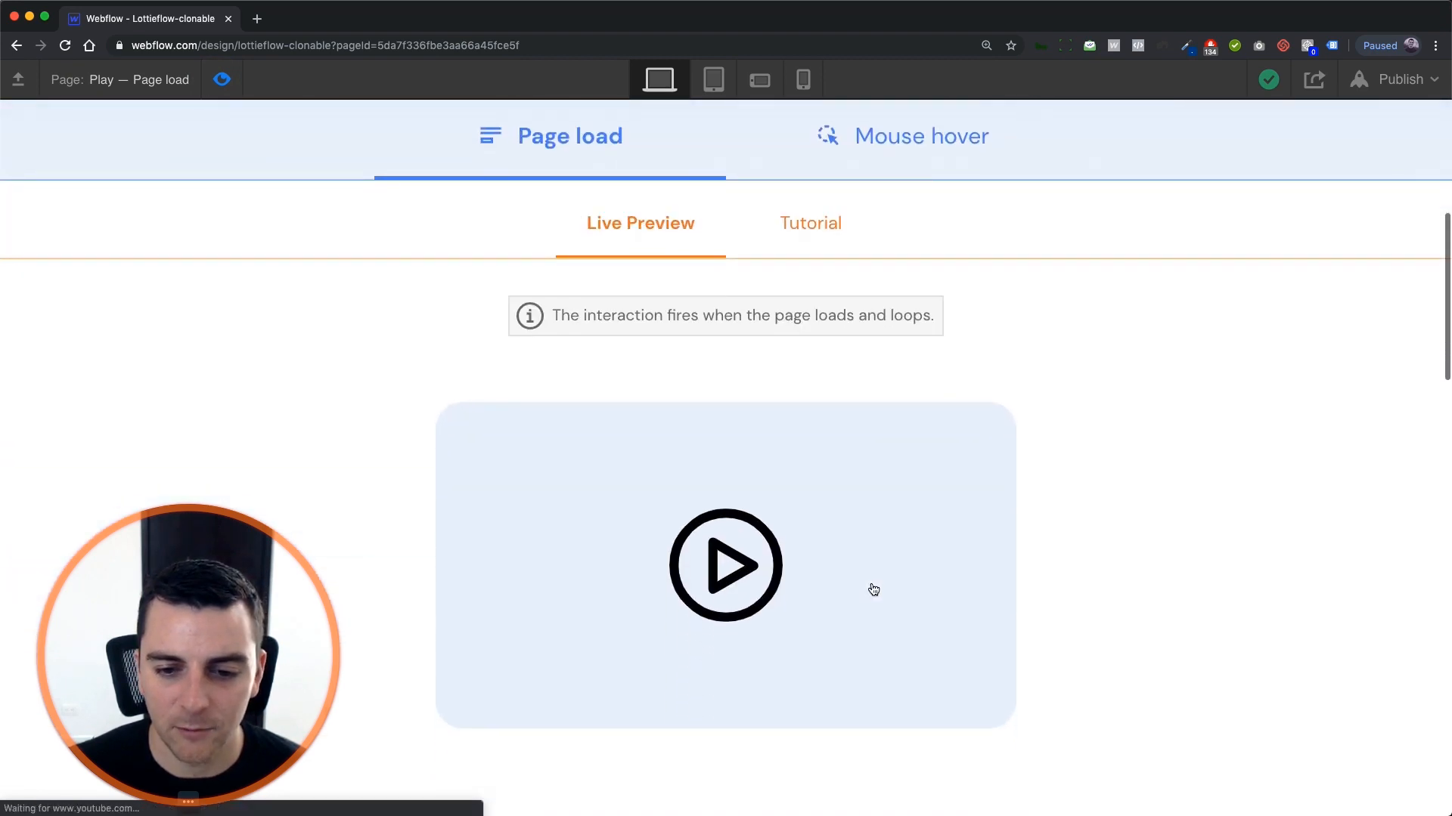
{"action": "mouse_move", "coordinate": [810, 525]}
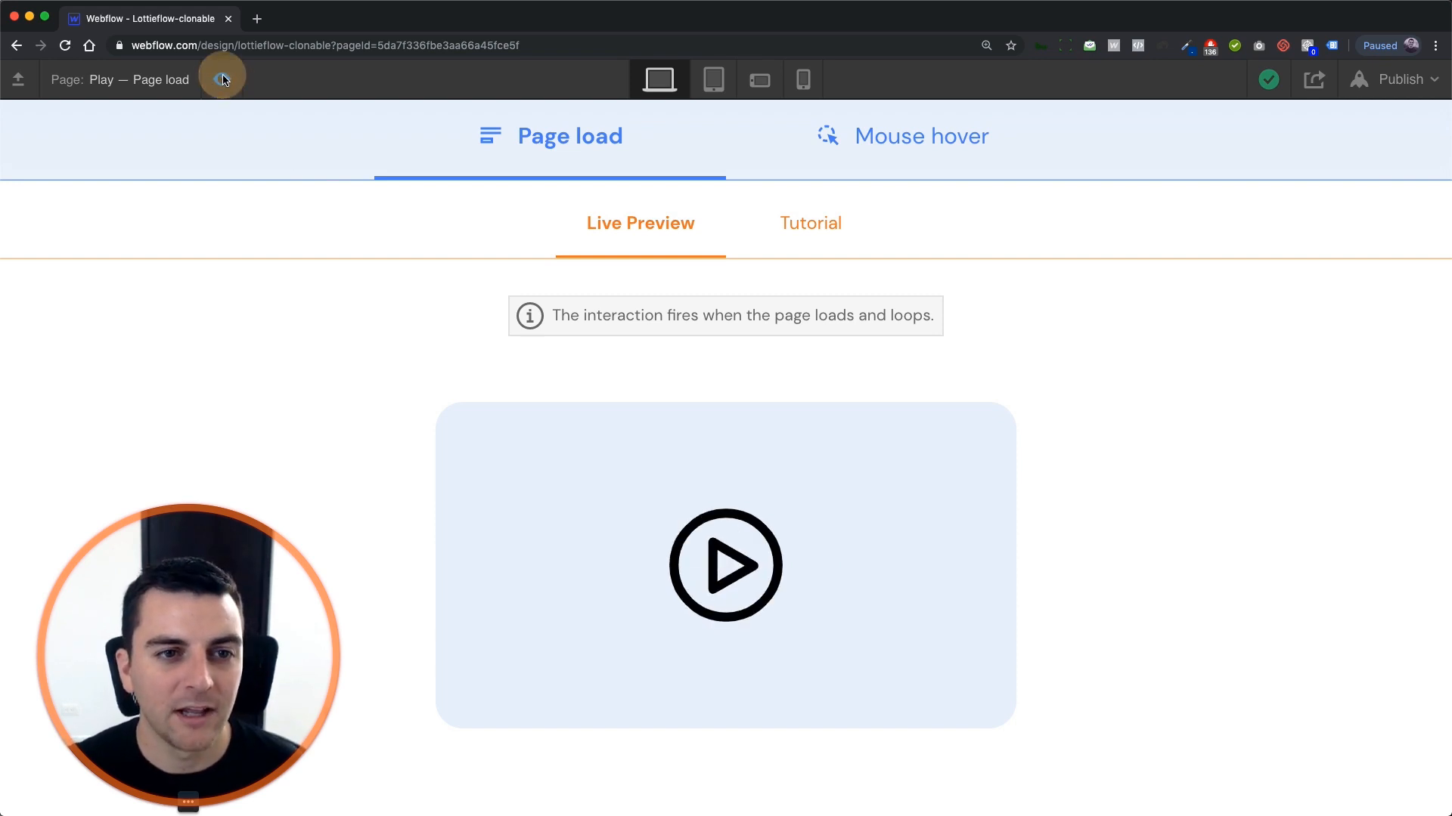
Leave preview, enable Loop on the [LF] Play Icon Lottie and run its animation preview.
{"action": "left_click", "coordinate": [221, 80]}
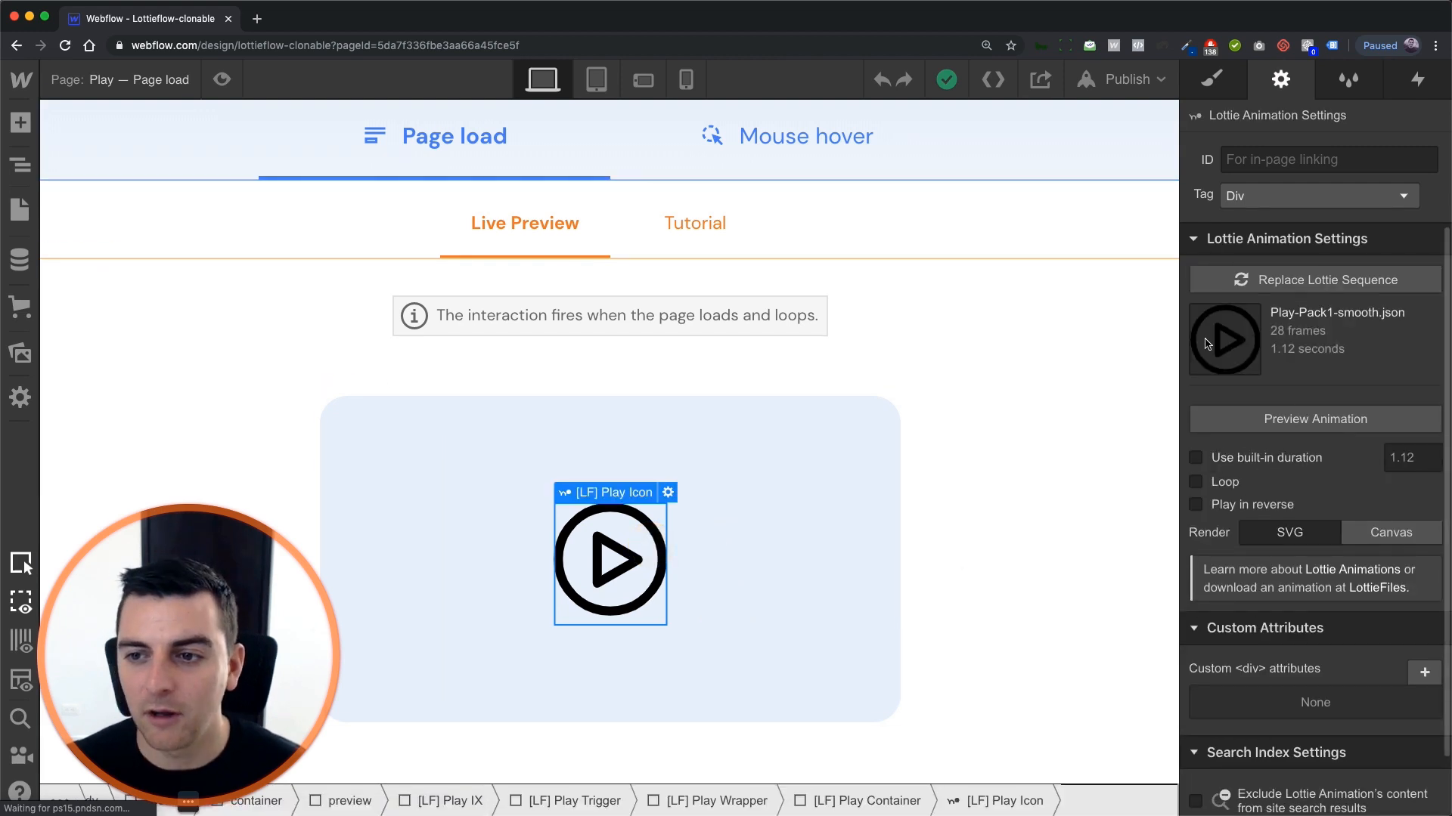
{"action": "left_click", "coordinate": [1194, 481]}
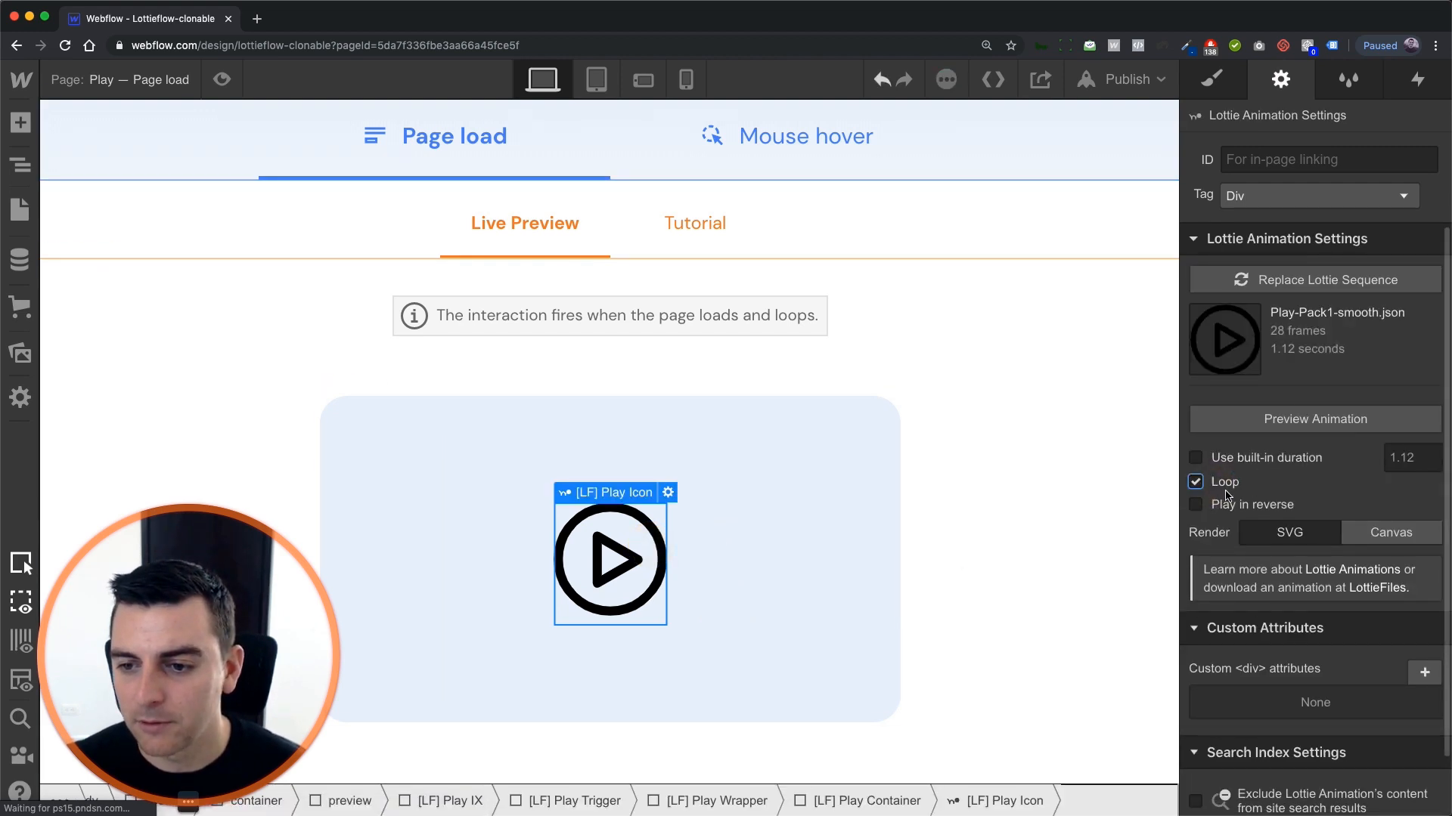
{"action": "left_click", "coordinate": [1312, 418]}
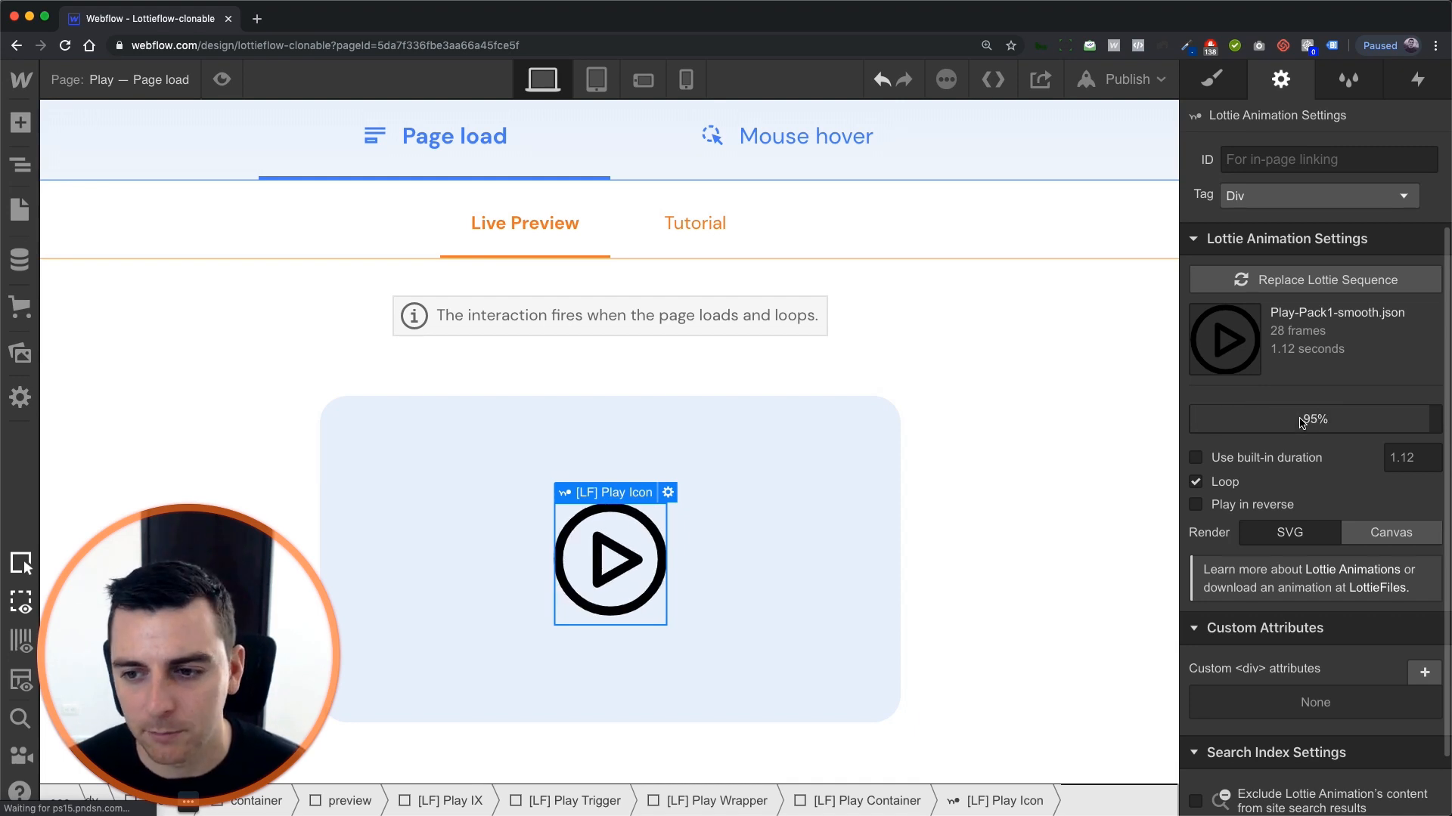
Show the page's interactions and open the Page load trigger with its Play - load action.
{"action": "left_click", "coordinate": [1194, 481]}
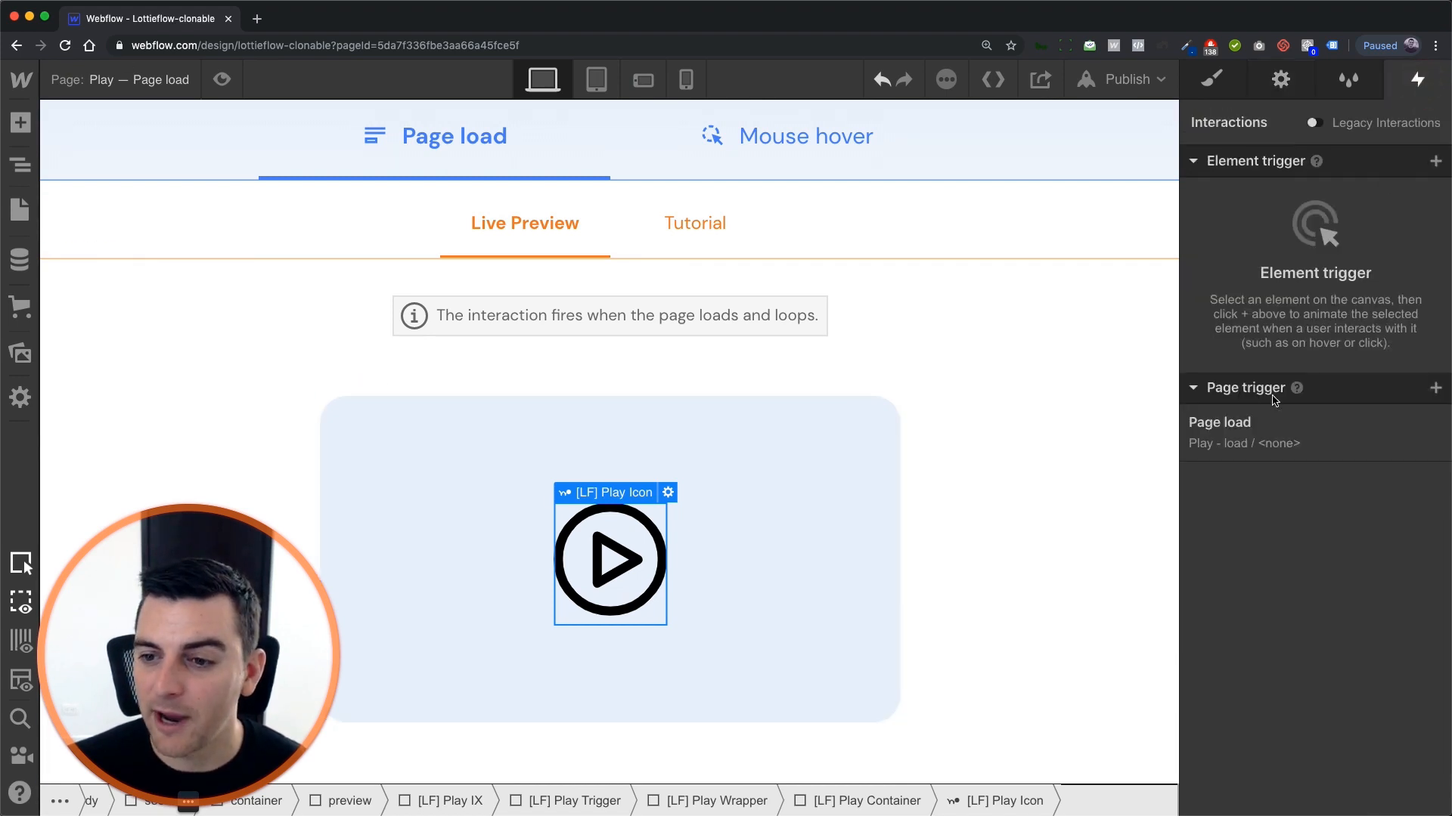
{"action": "mouse_move", "coordinate": [1218, 444]}
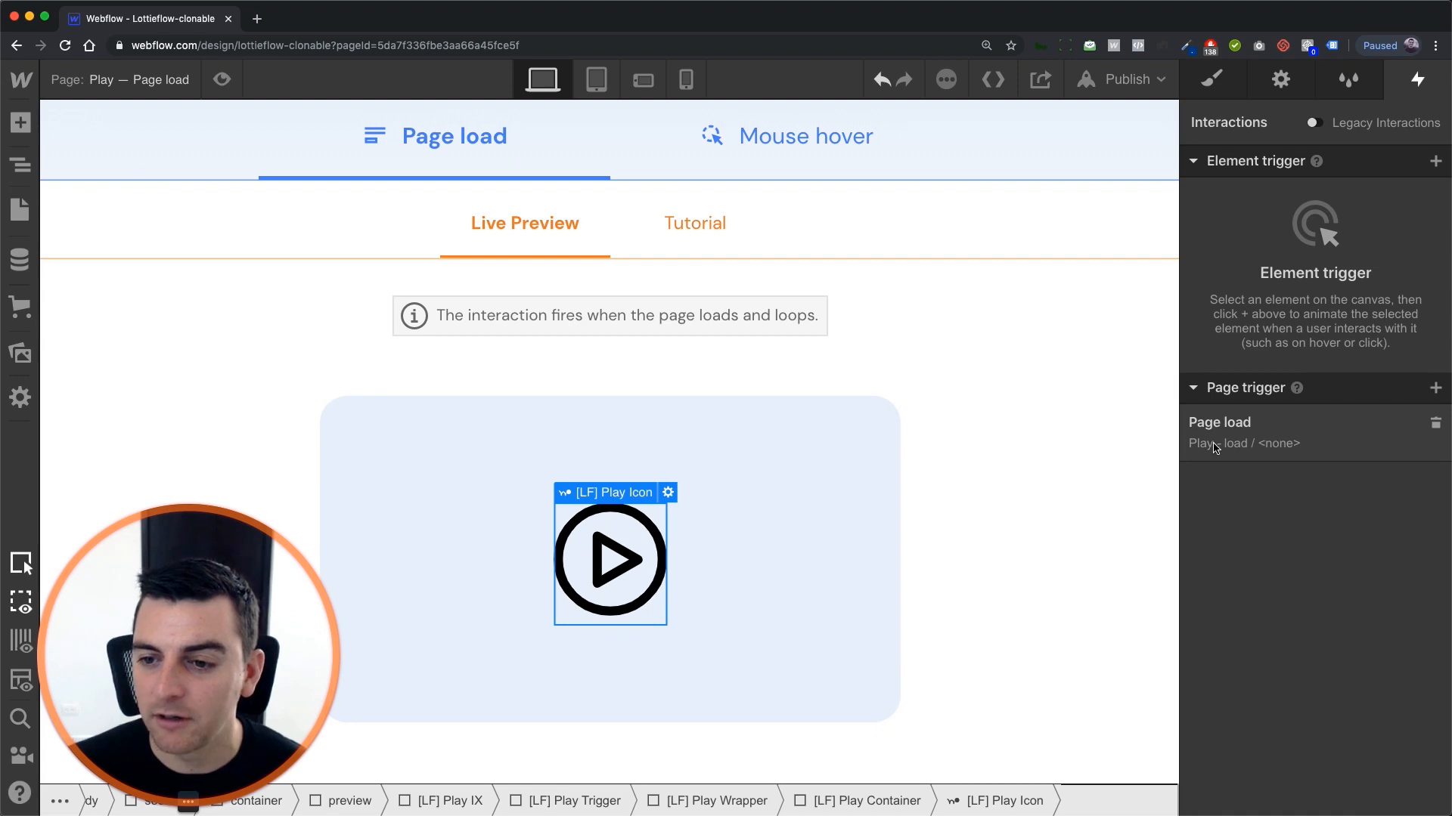
{"action": "left_click", "coordinate": [1244, 443]}
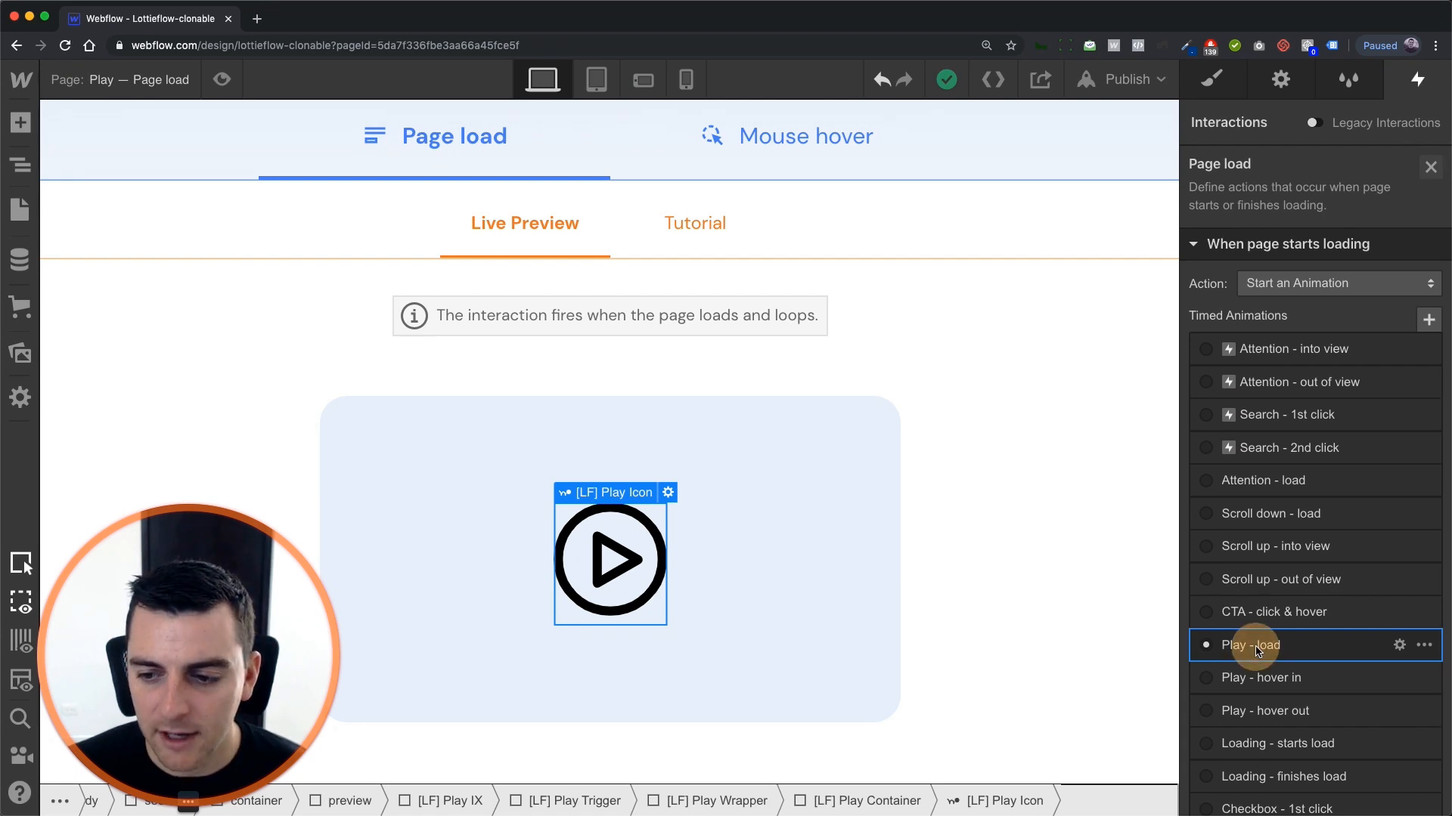
In Play - load, give the second Play Icon Lottie action delay 0 and duration 1, and adjust its play progress.
{"action": "left_click", "coordinate": [1255, 646]}
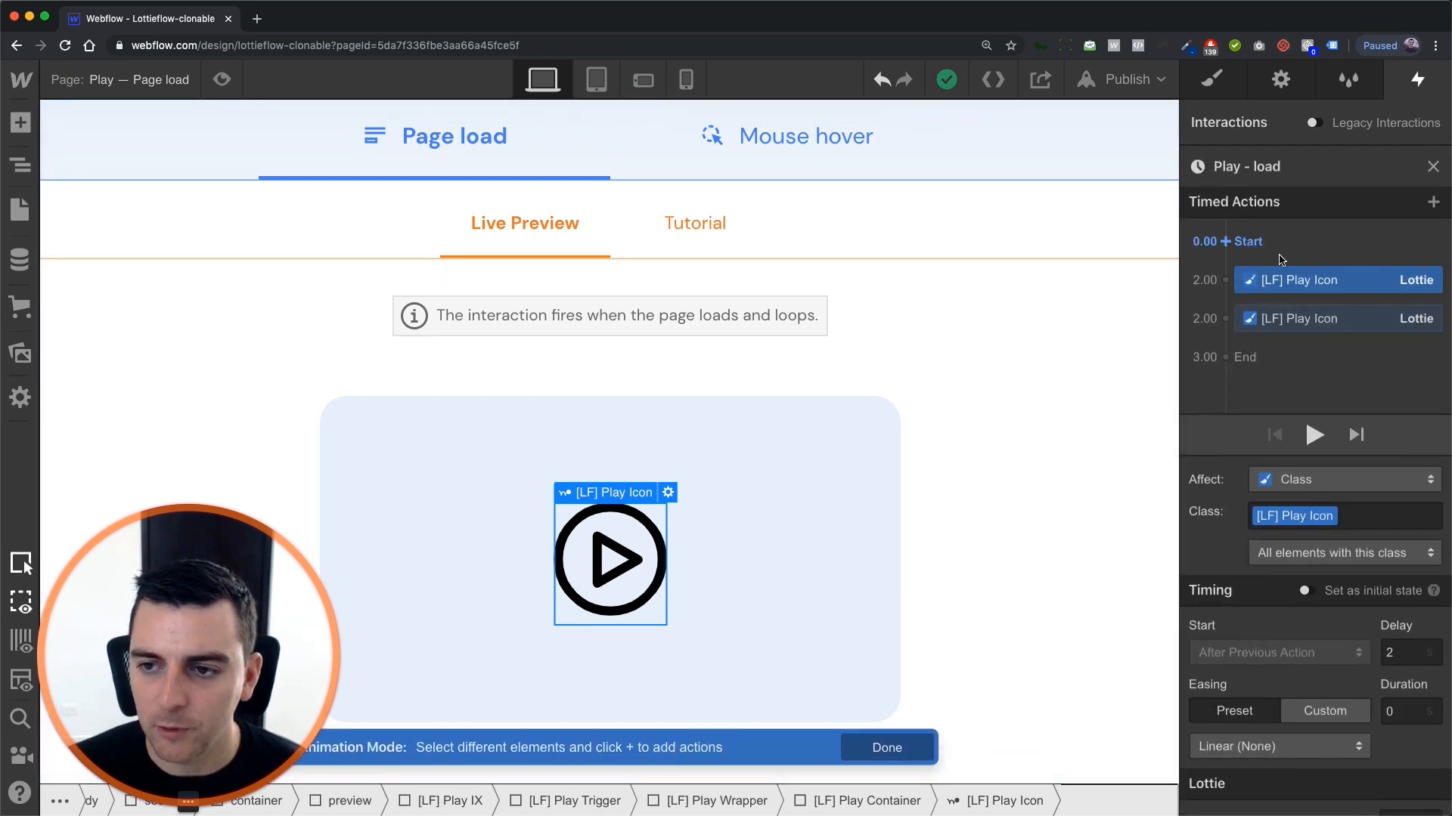
{"action": "mouse_move", "coordinate": [1385, 281]}
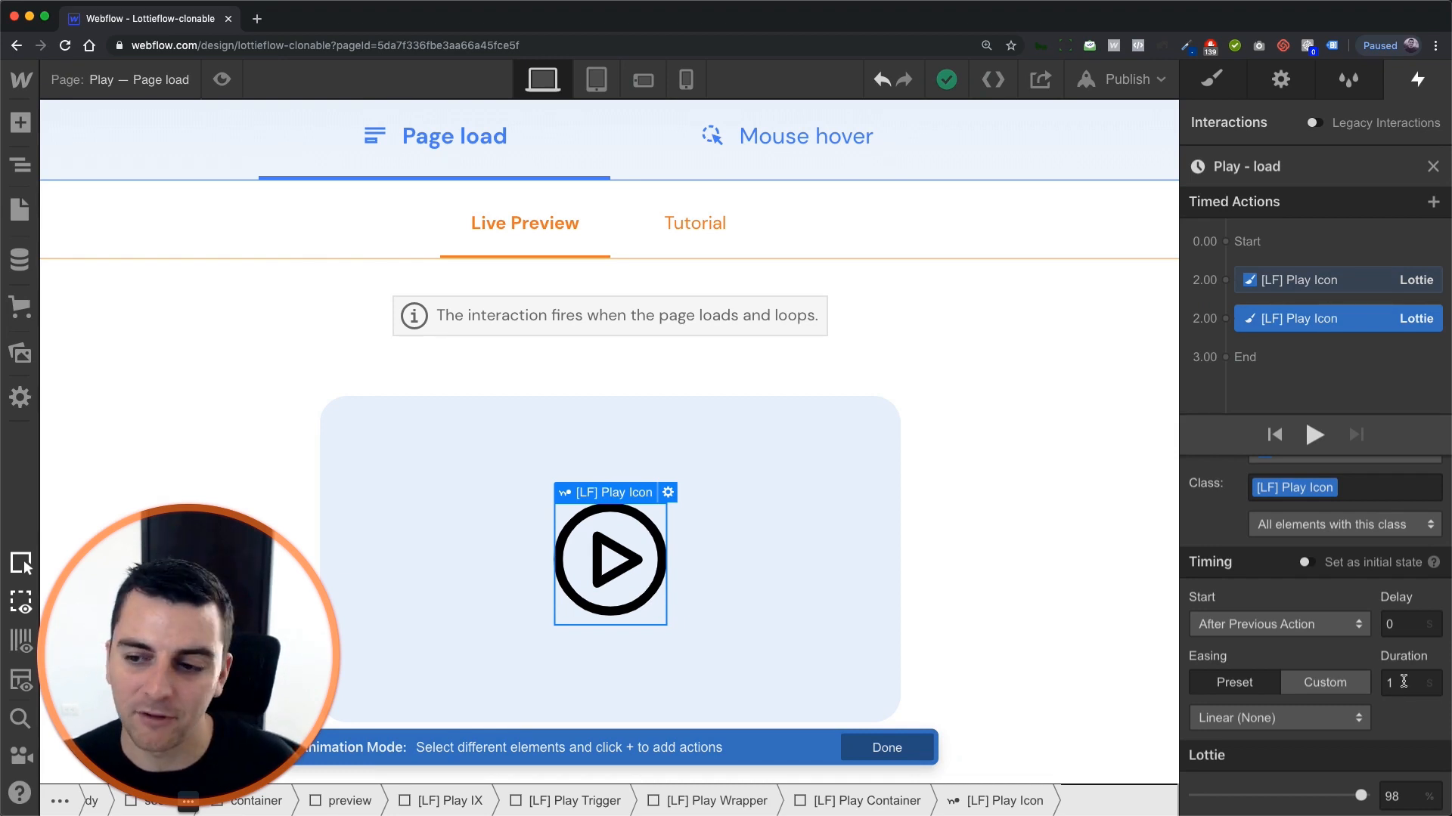
{"action": "left_click", "coordinate": [1314, 434]}
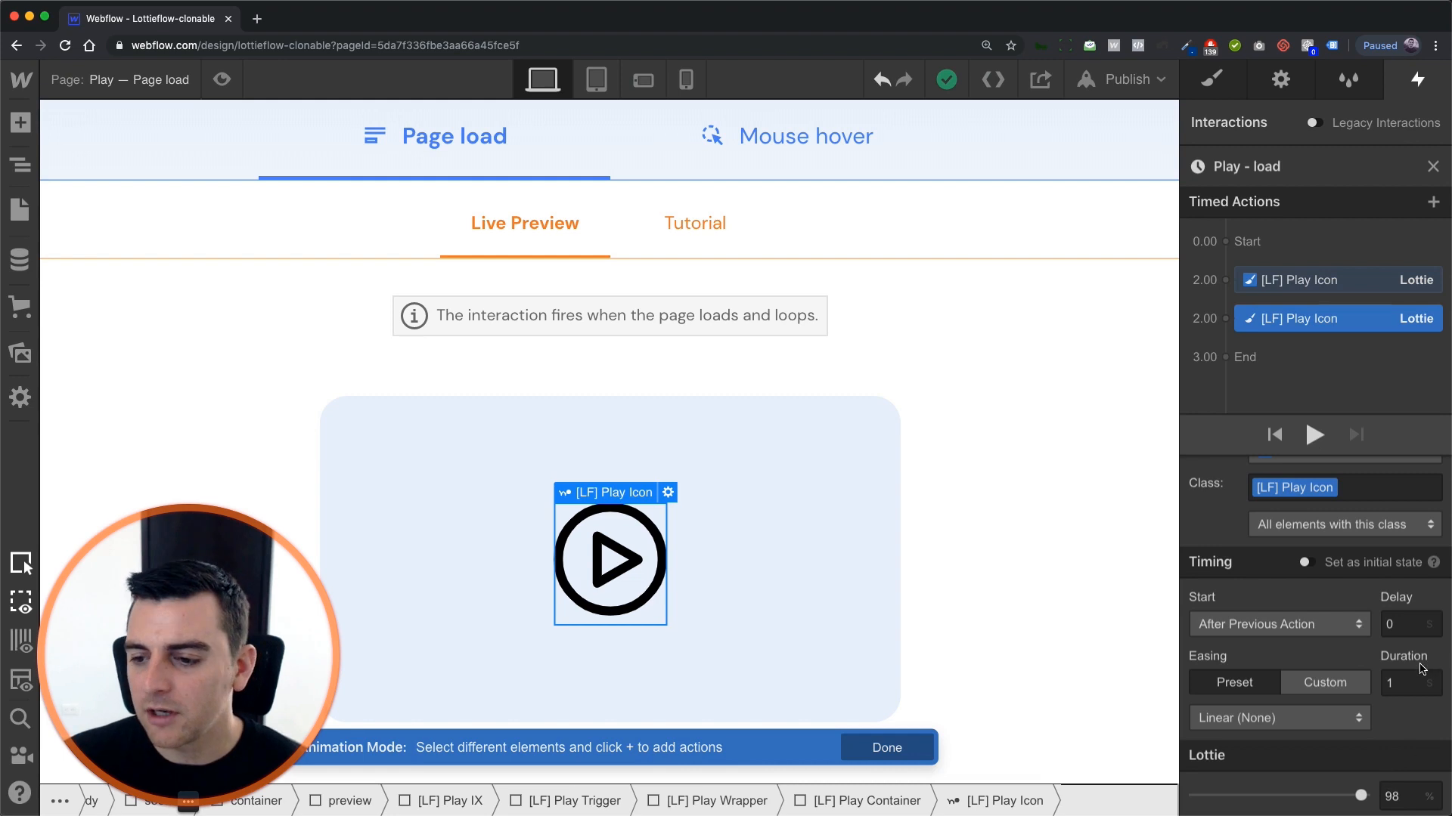
{"action": "left_click", "coordinate": [1411, 682]}
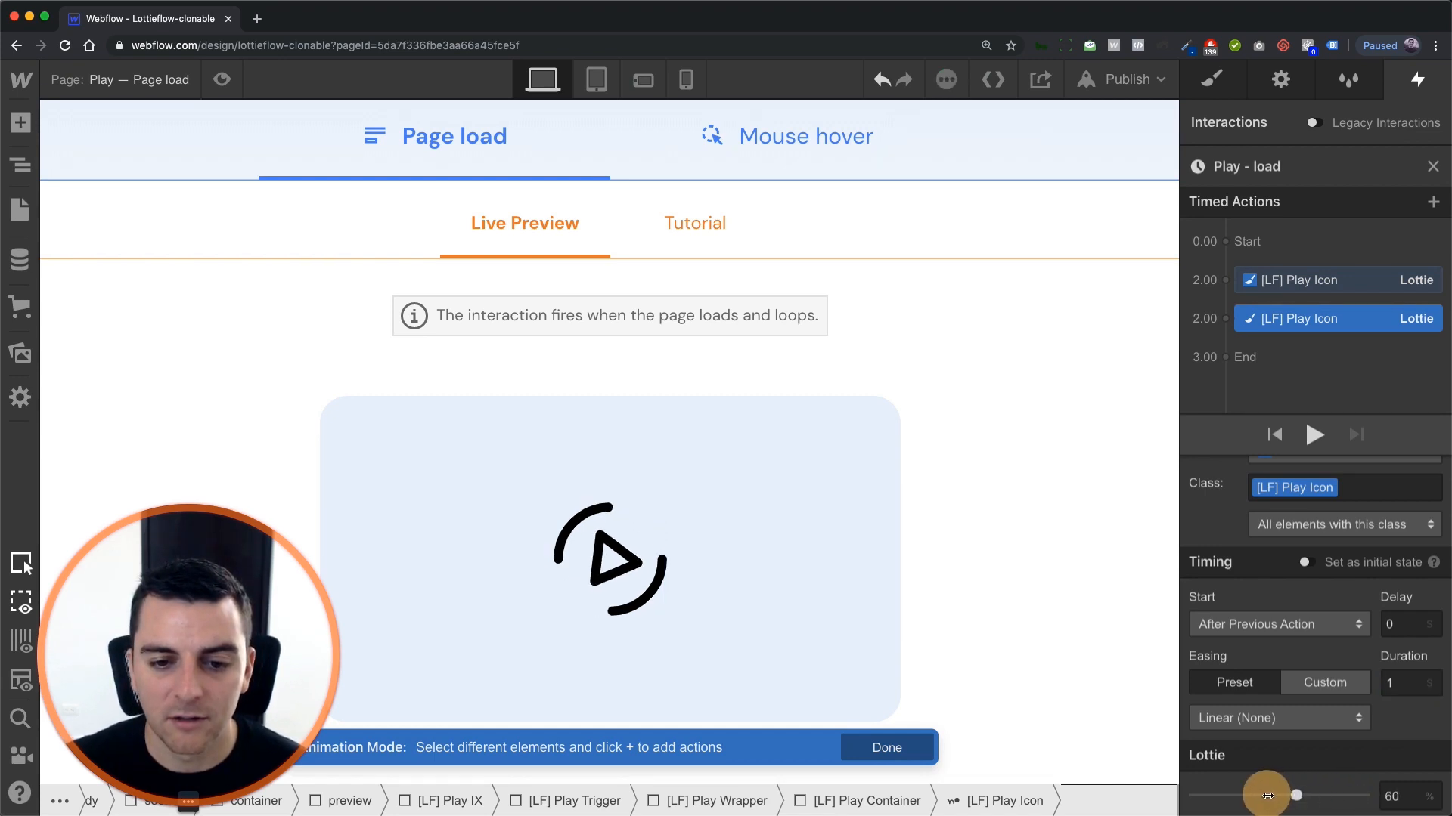
{"action": "left_click_drag", "start_coordinate": [1294, 795], "coordinate": [1185, 790]}
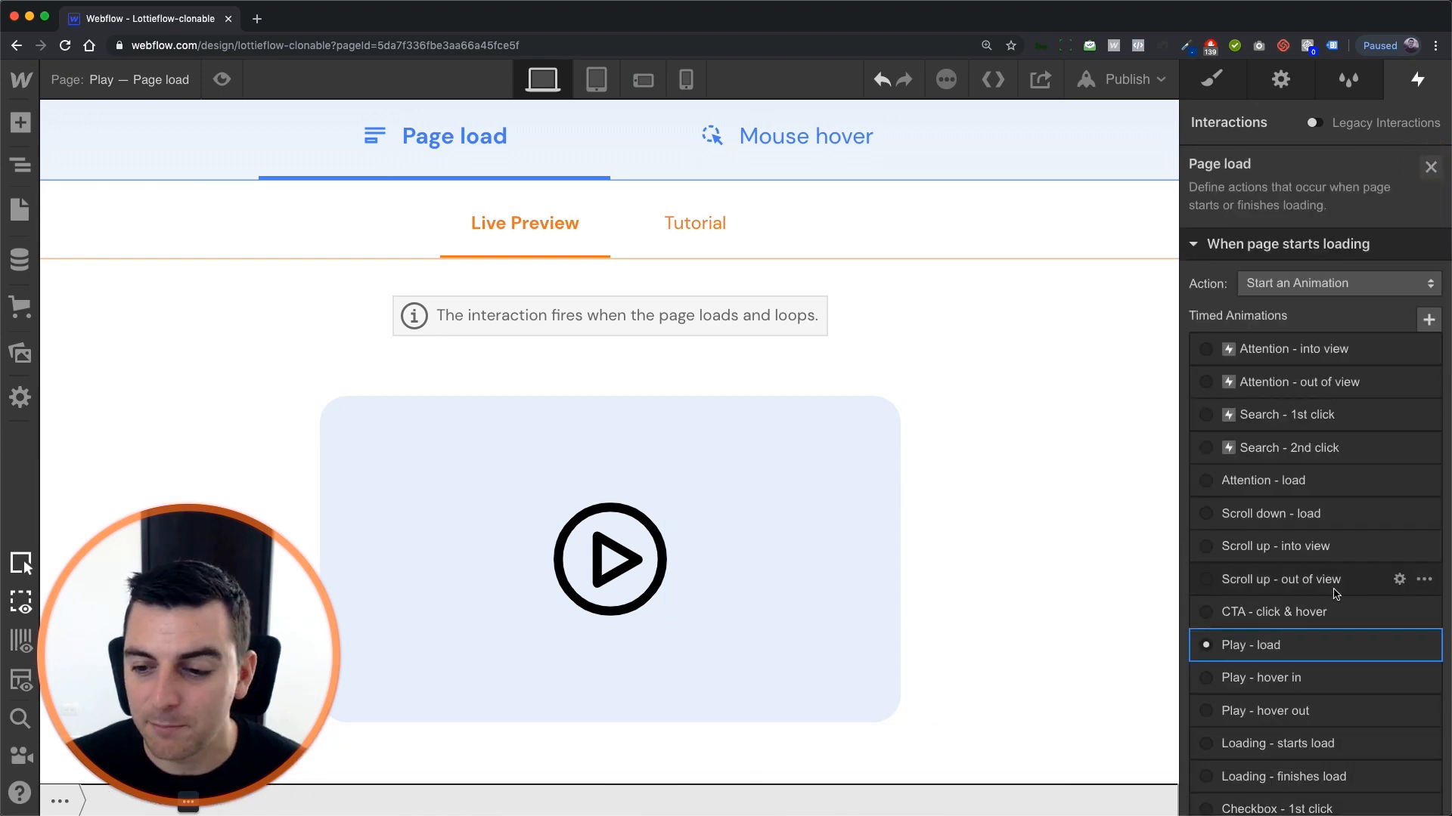
Preview the looping Play - load page-load interaction on the play icon.
{"action": "scroll", "scroll_direction": "down", "scroll_amount": 3}
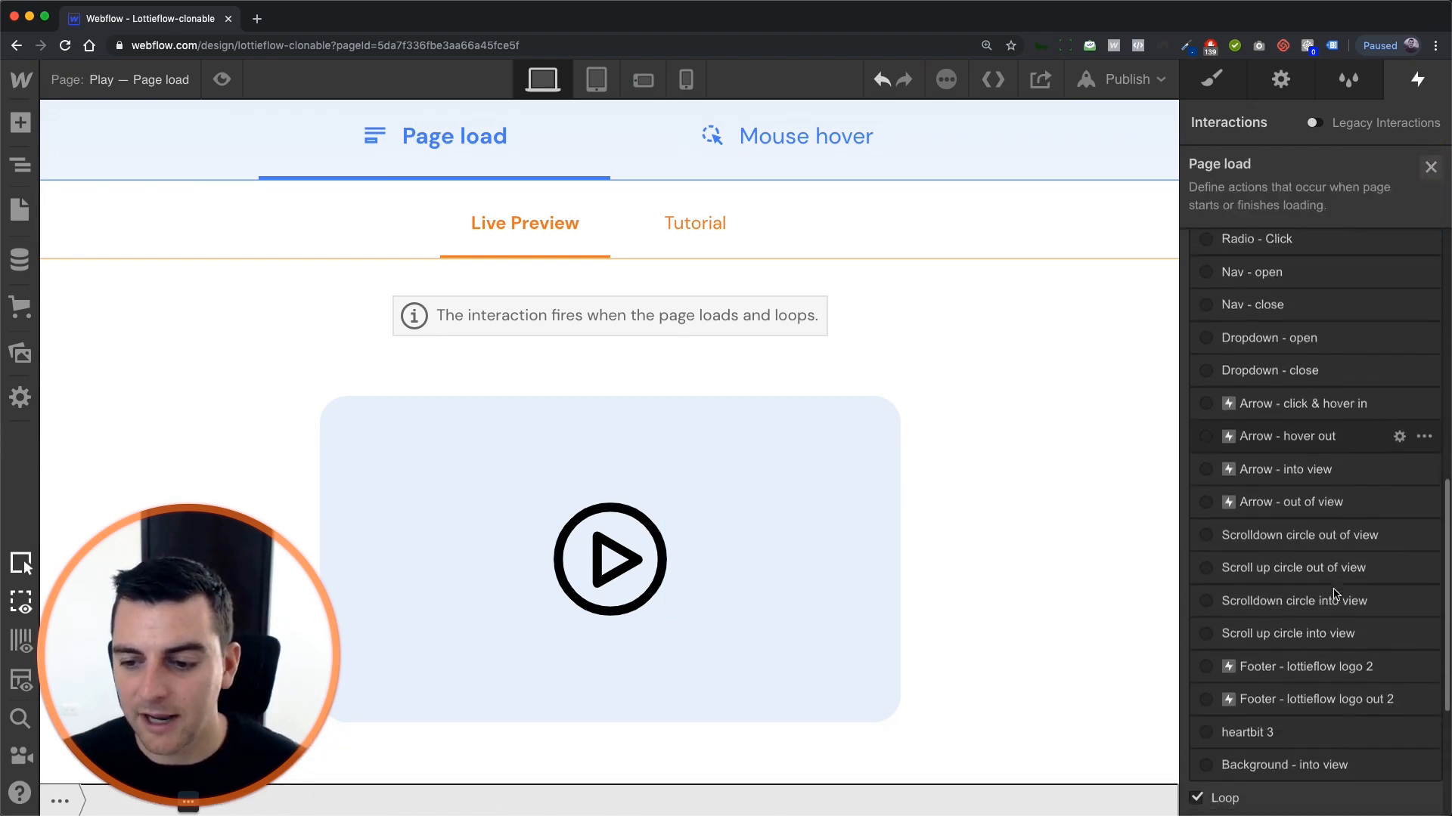
{"action": "scroll", "scroll_direction": "down", "scroll_amount": 3}
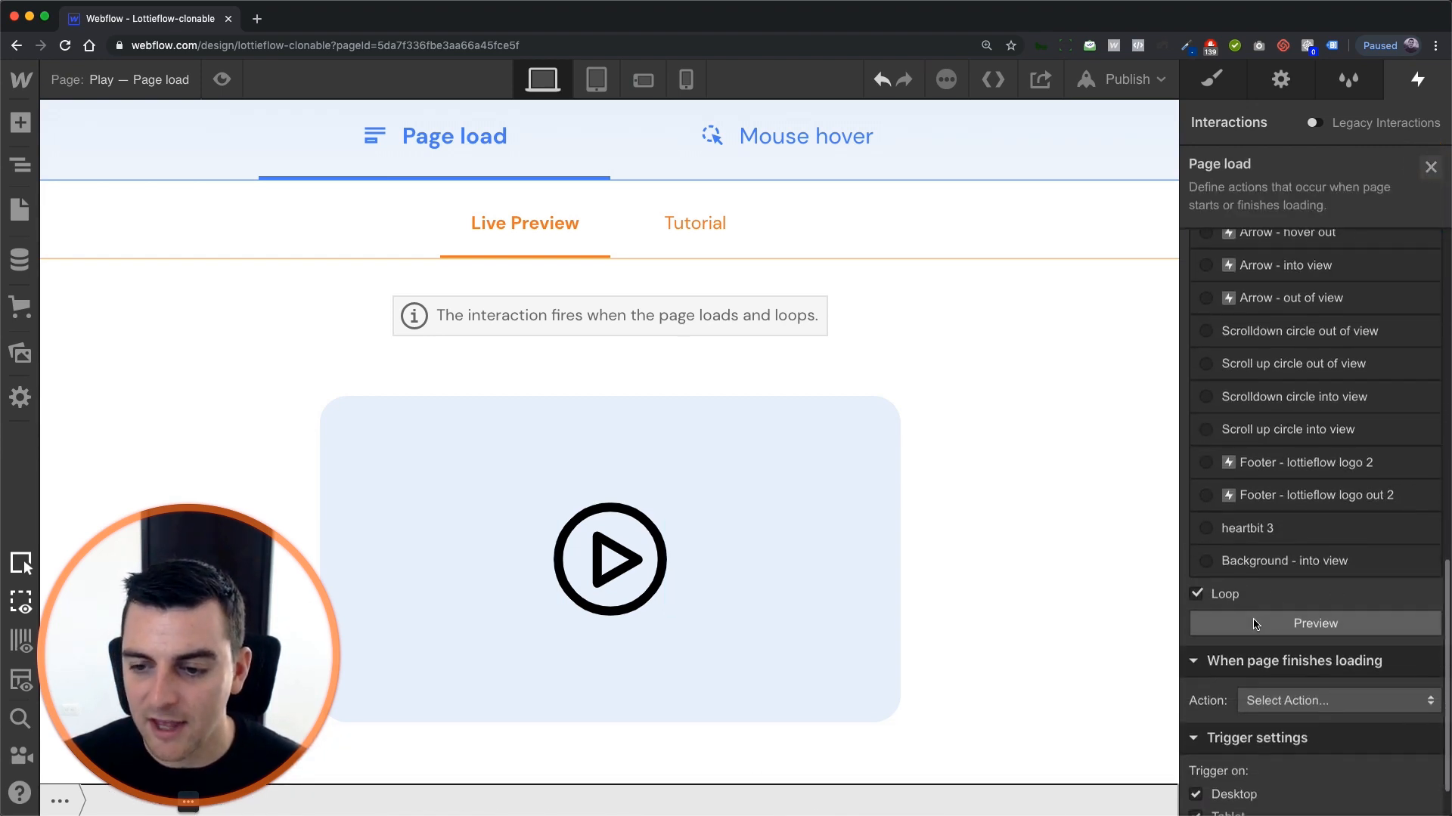
{"action": "left_click", "coordinate": [1314, 623]}
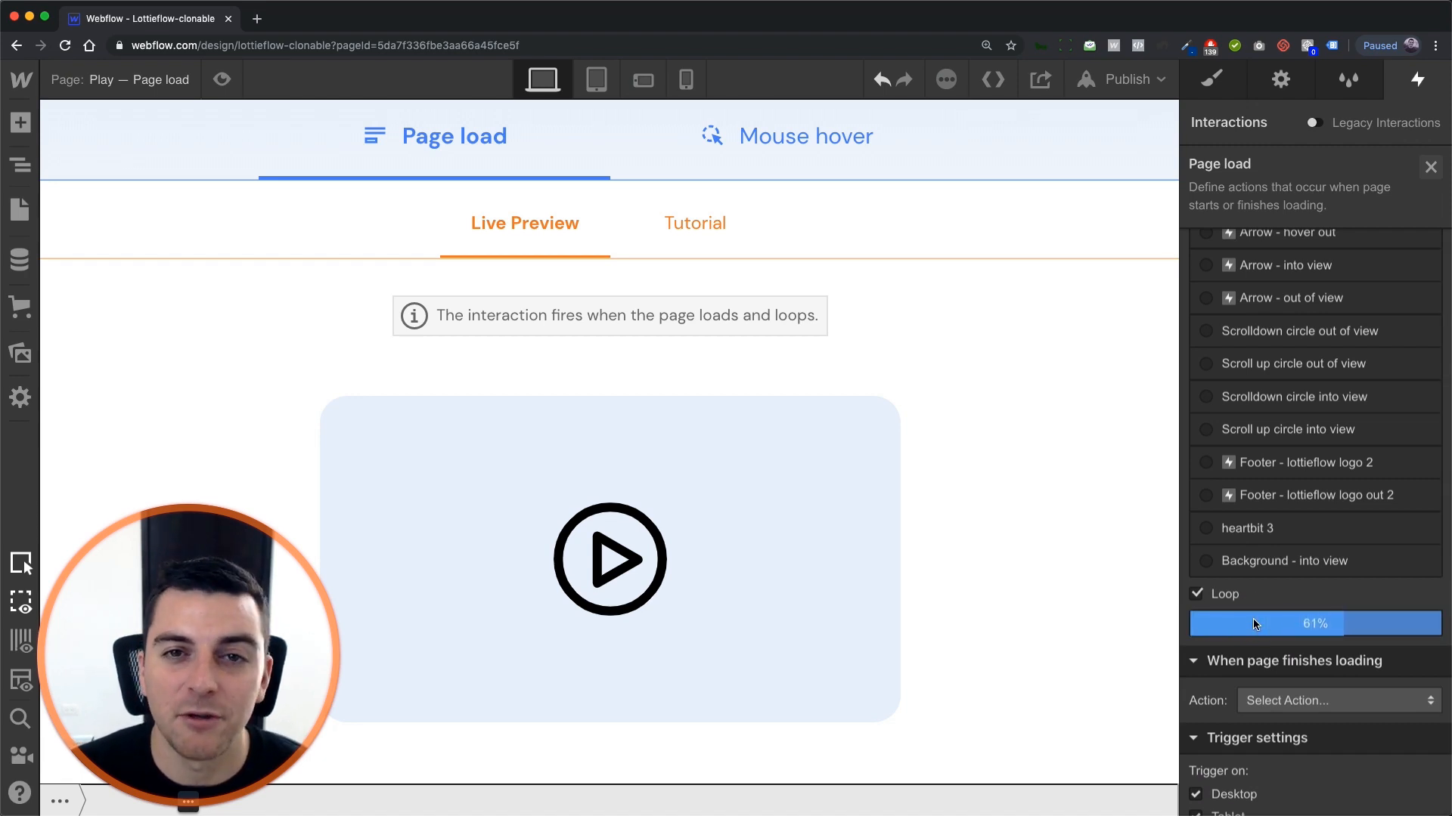